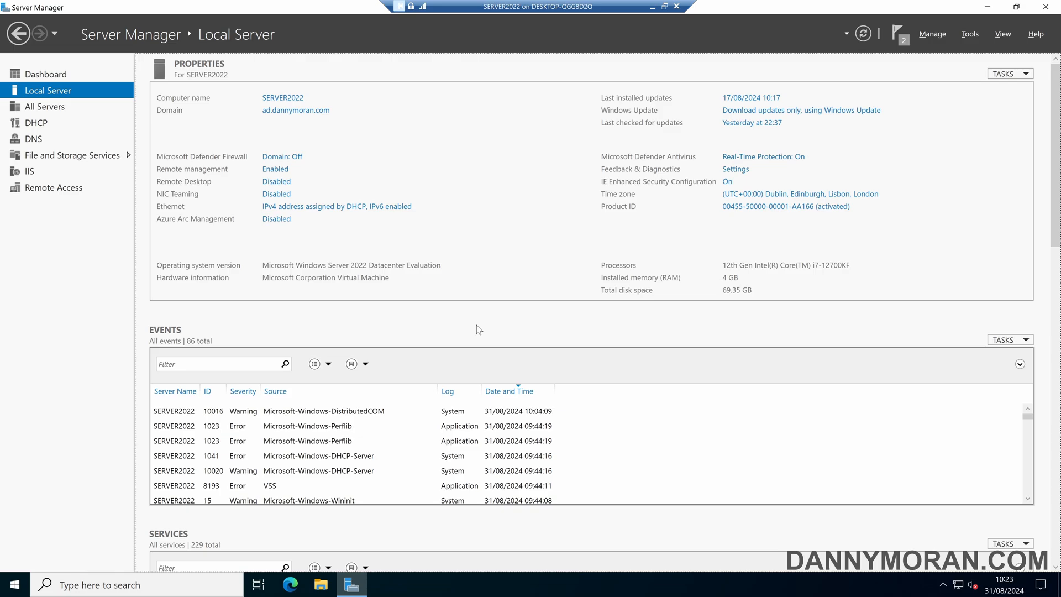
Confirm Internet Explorer still launches from Start search, then close it
text(iex)
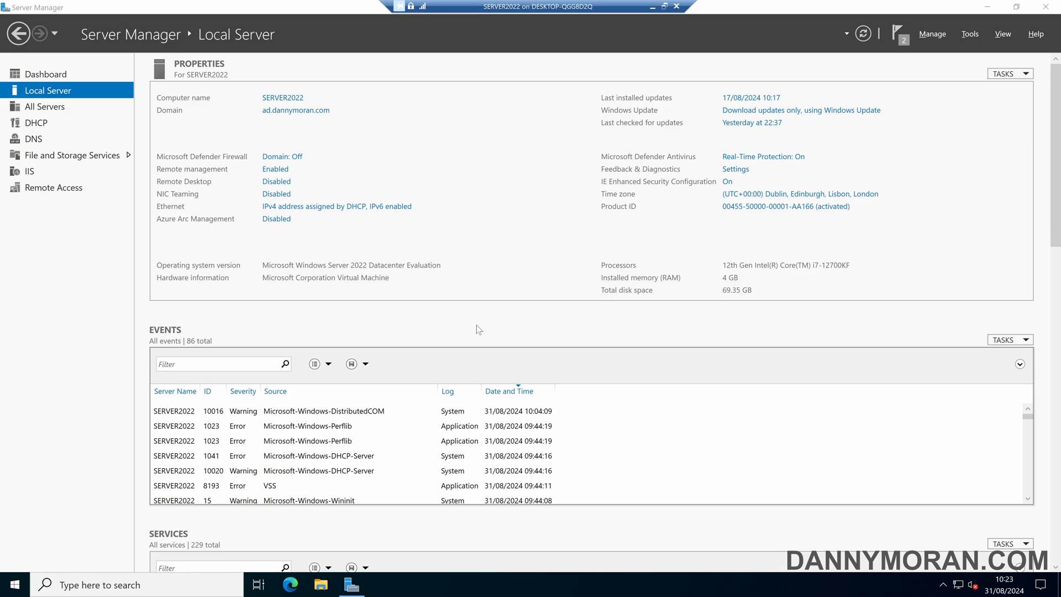
click(727, 181)
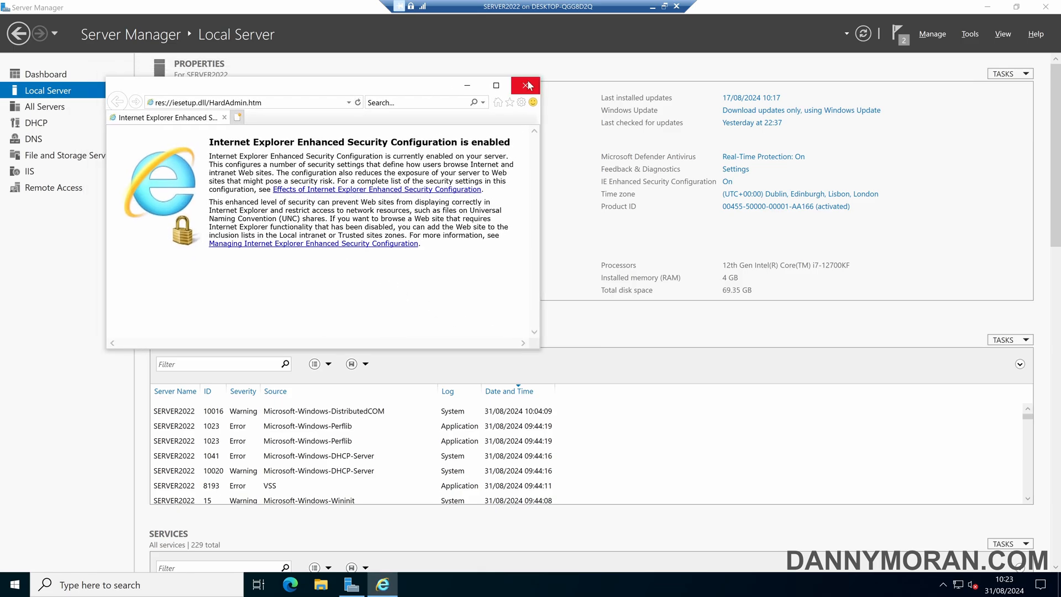
click(527, 85)
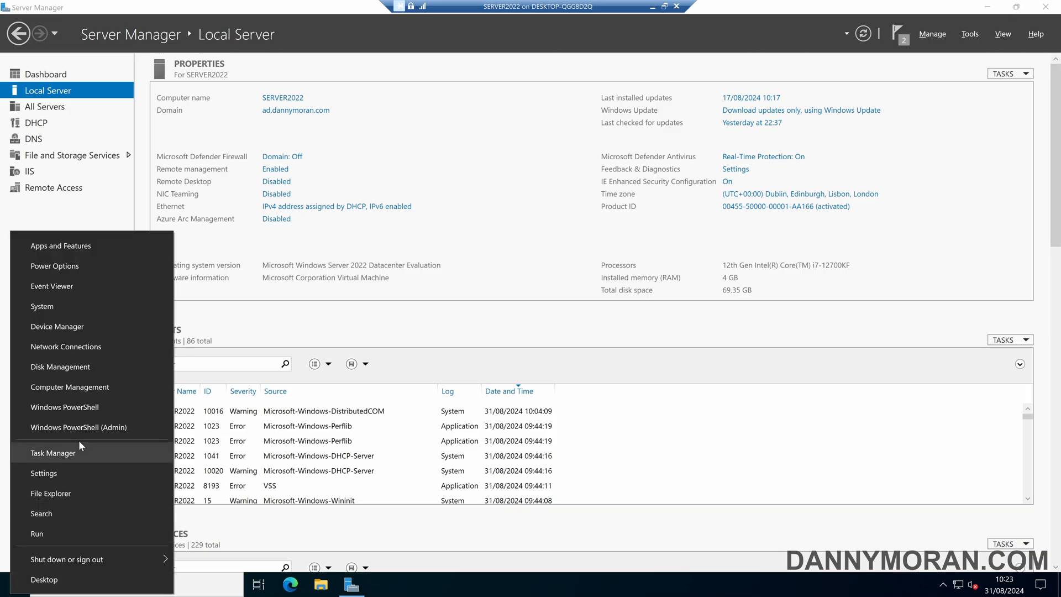
Run dism /online /disable-feature /featurename:internet-explorer-optional-amd64 in admin PowerShell and answer Y to restart
click(79, 426)
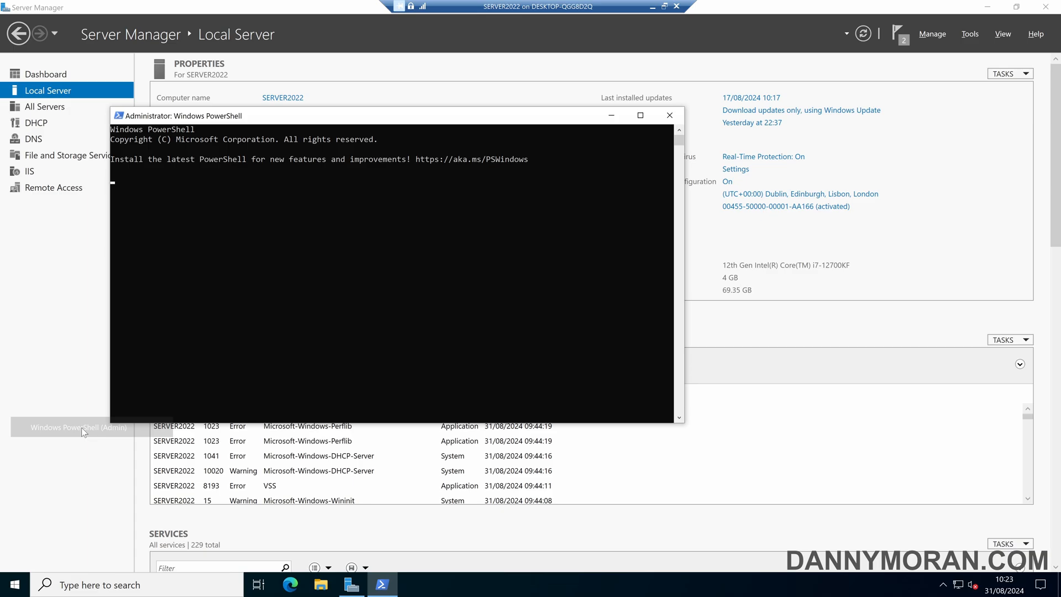
click(639, 115)
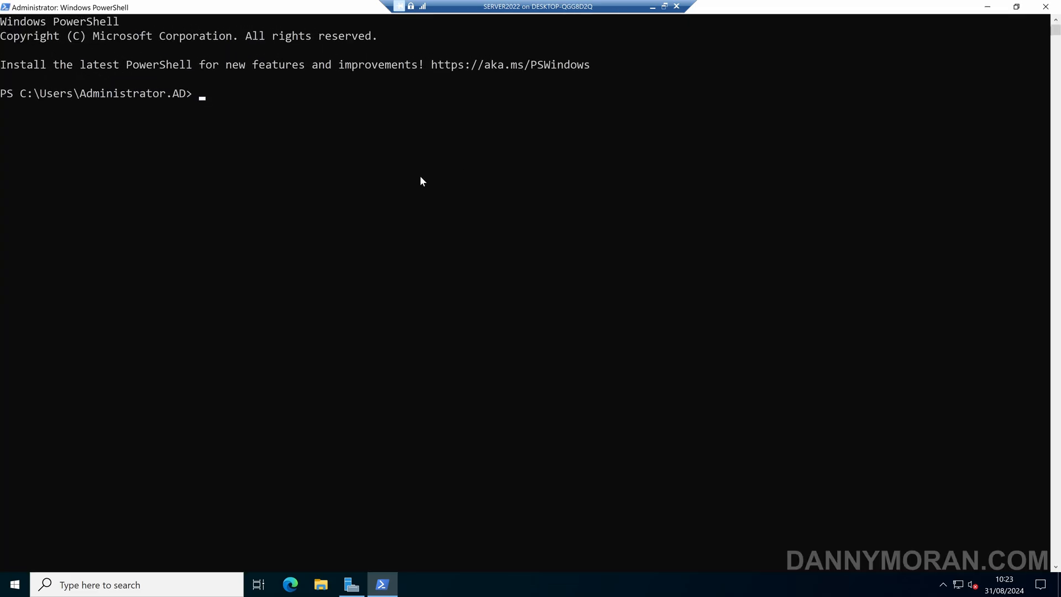
text(dism /online)
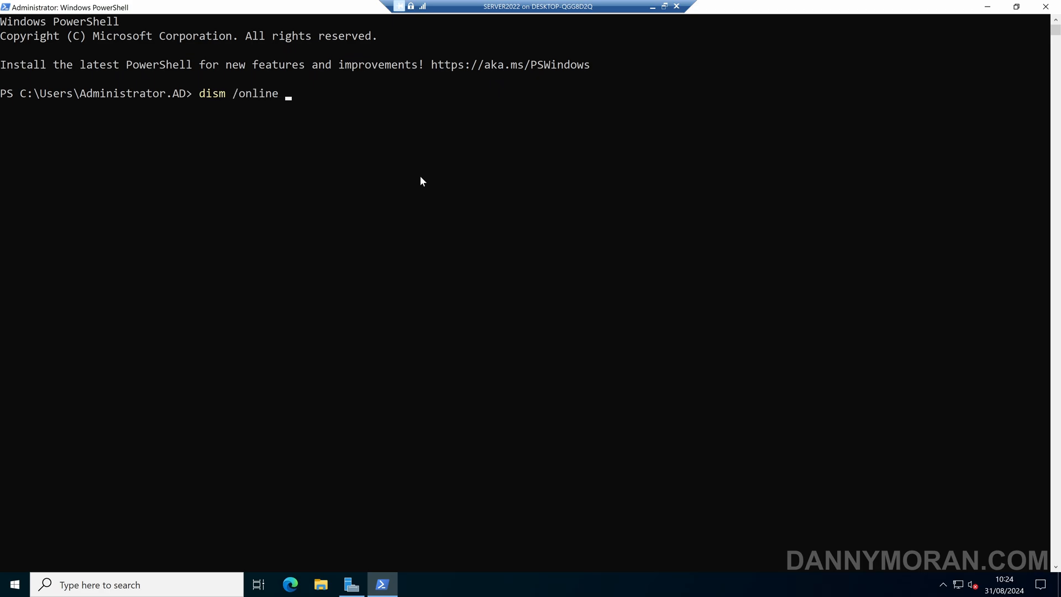
text(/disable)
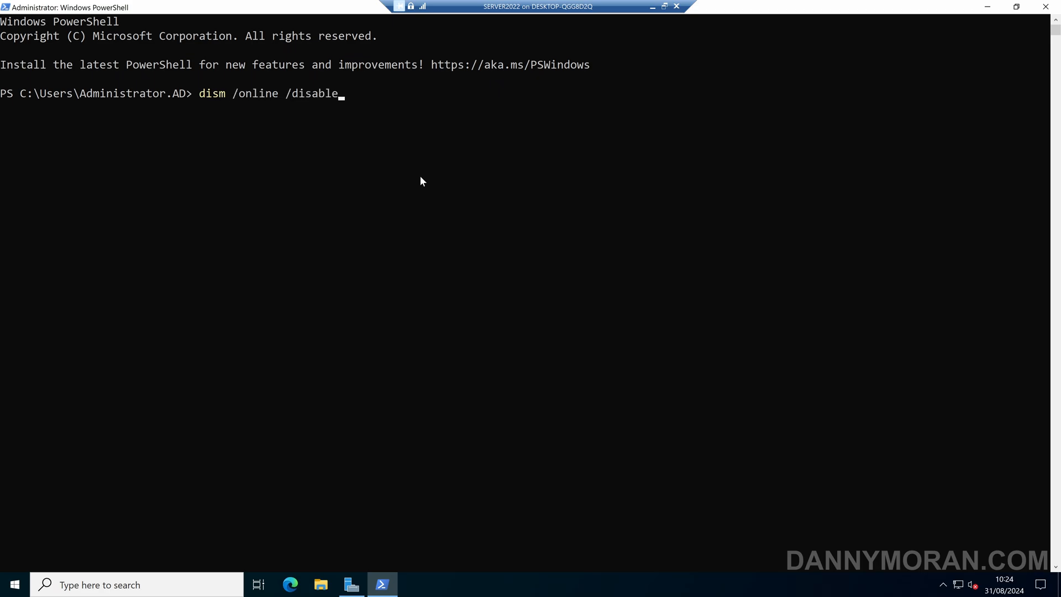
text(-feature /fe)
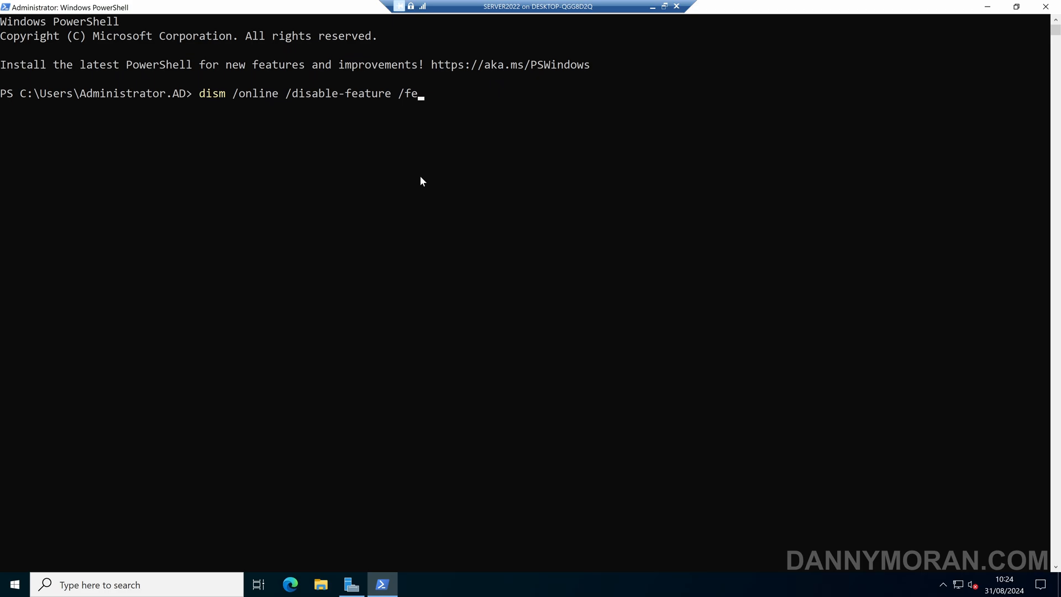
text(aturename:)
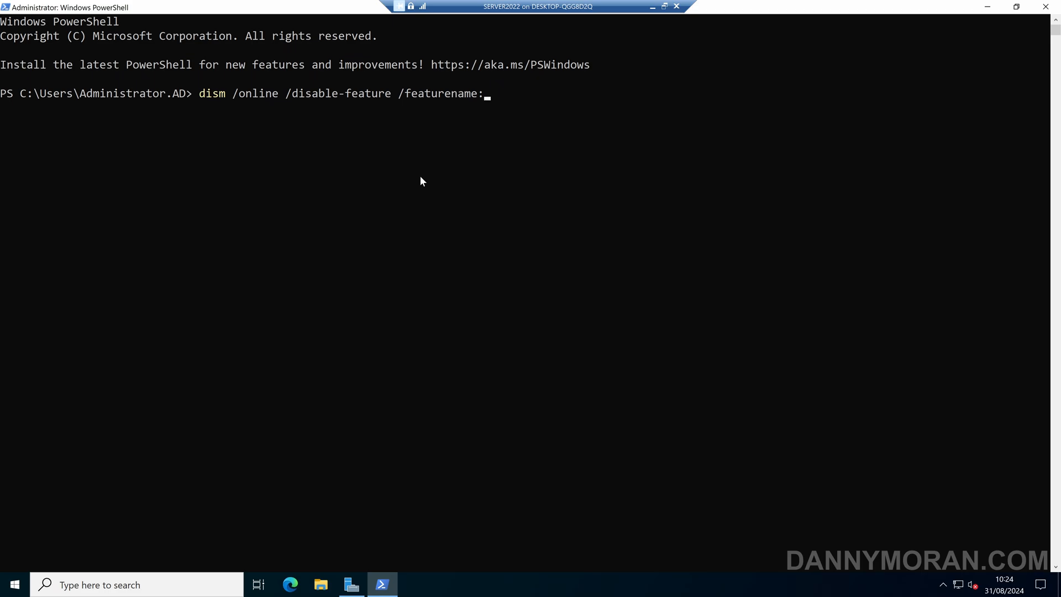
text(internet-explor)
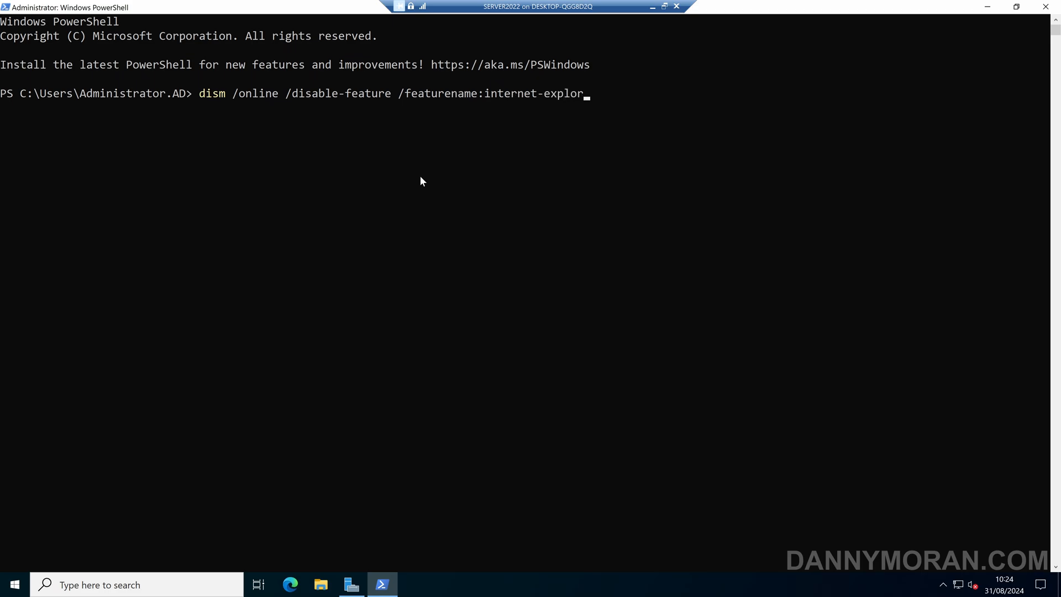
text(er-optional)
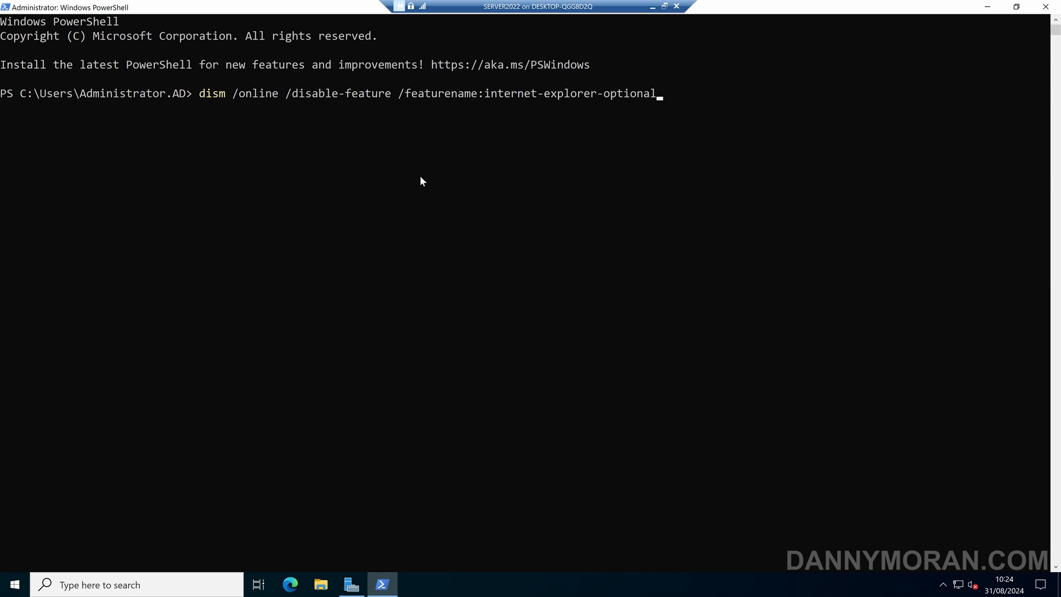
text(-amd64)
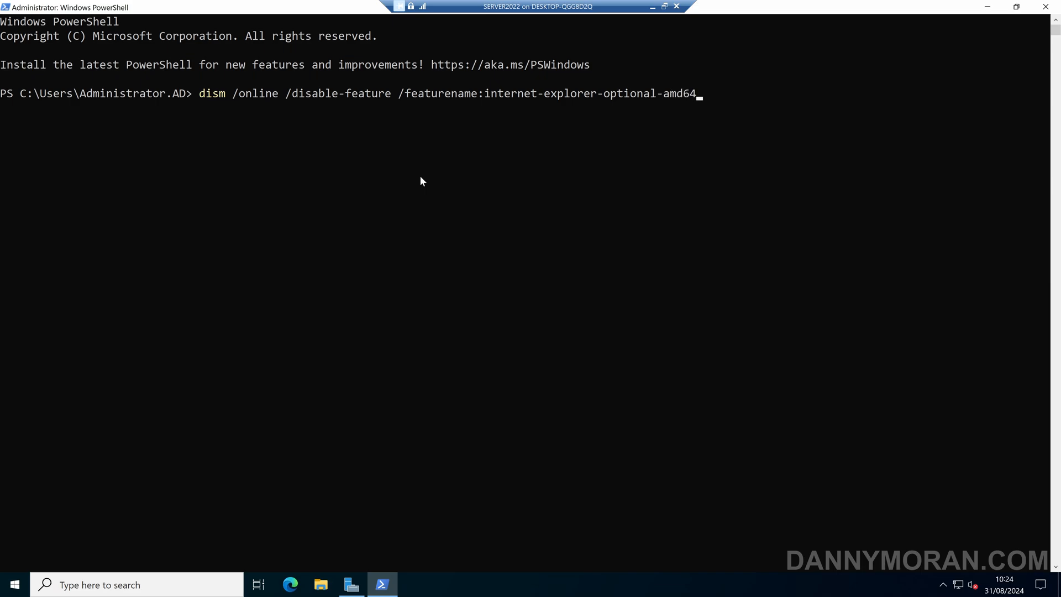
key(enter)
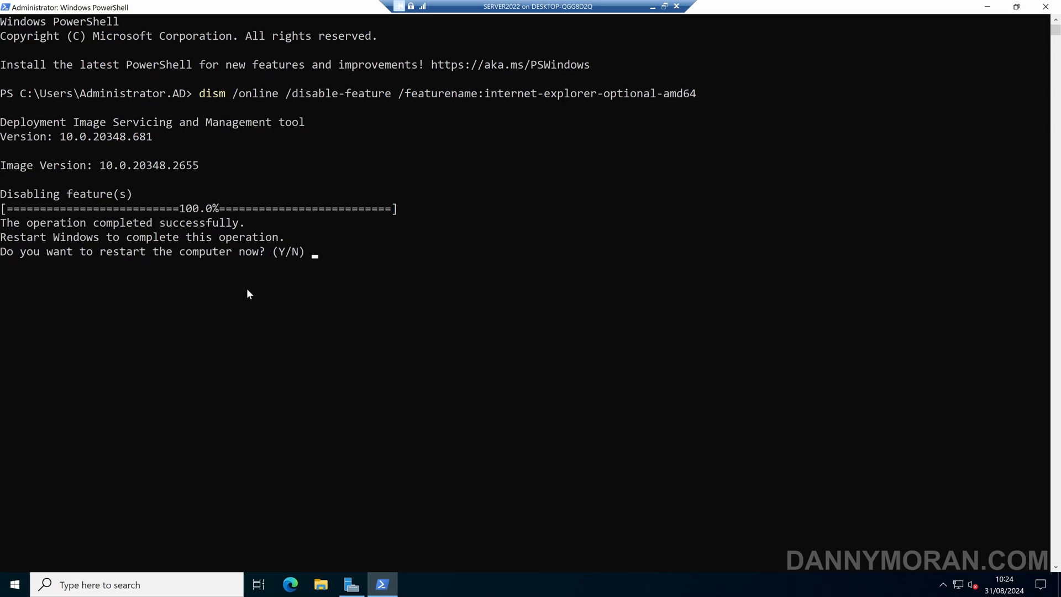
text(Y)
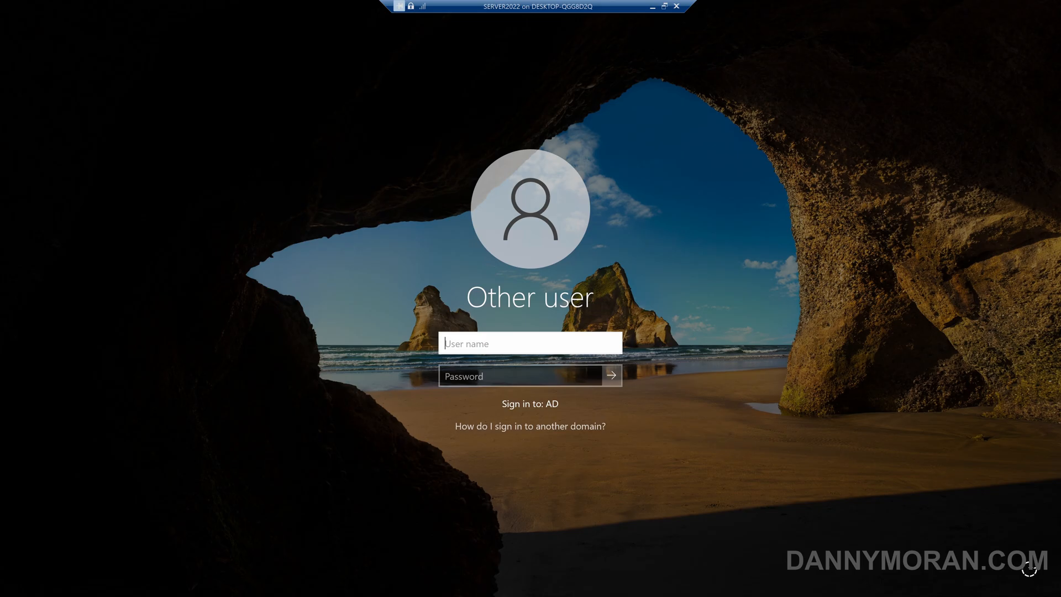
Sign in as AD\Administrator and search iexplorer.exe, finding Internet Explorer as best match
text(A)
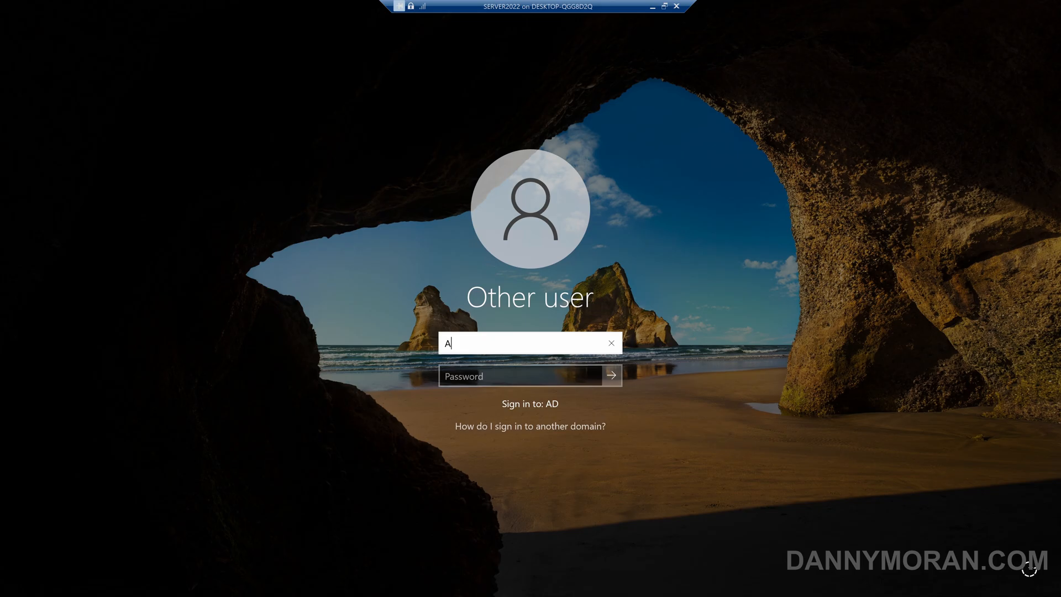
text(D\Administrator)
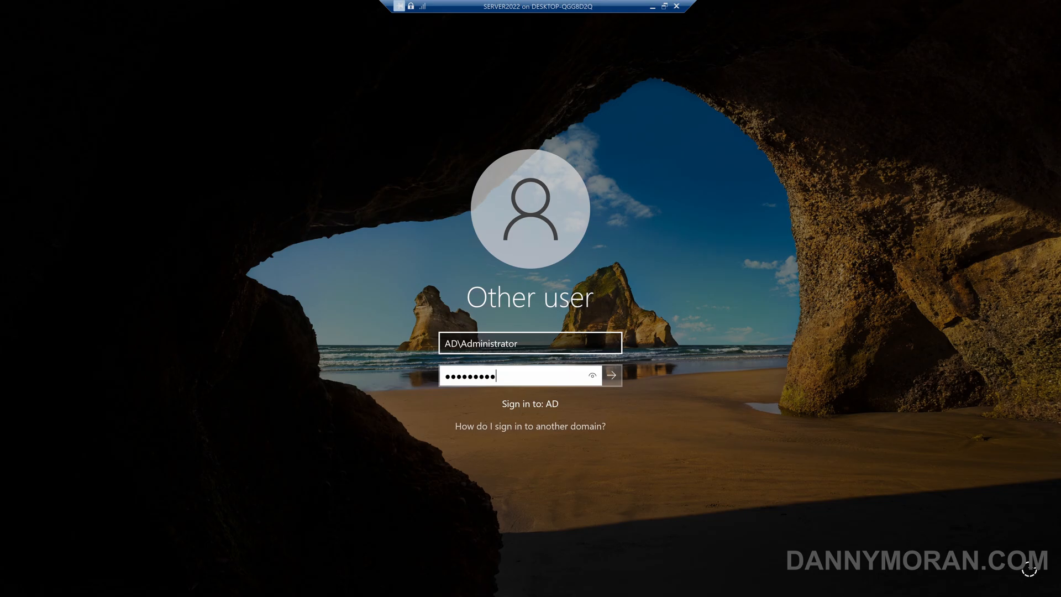
click(610, 376)
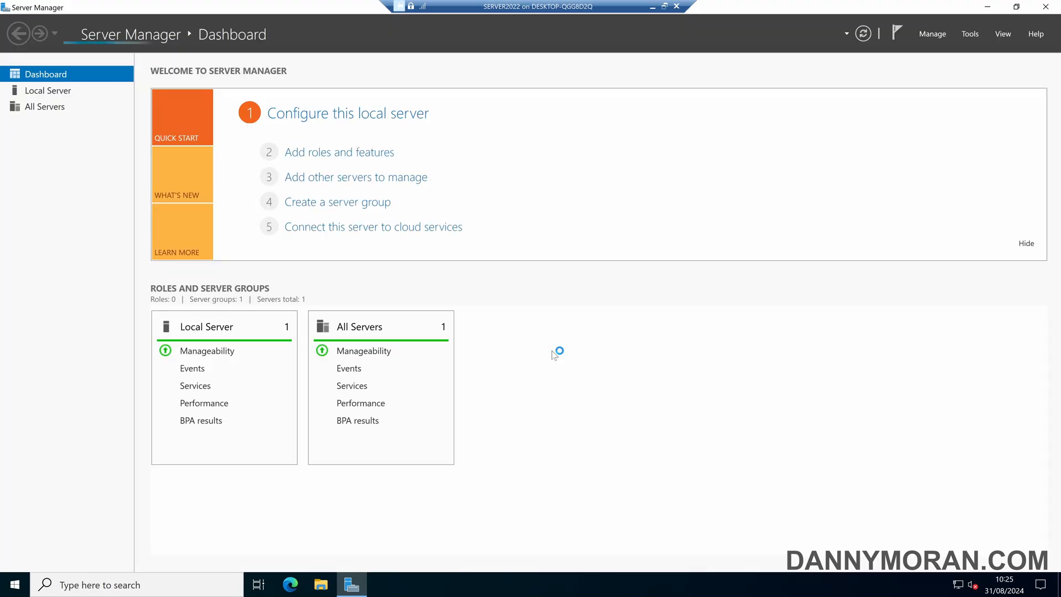
text(i)
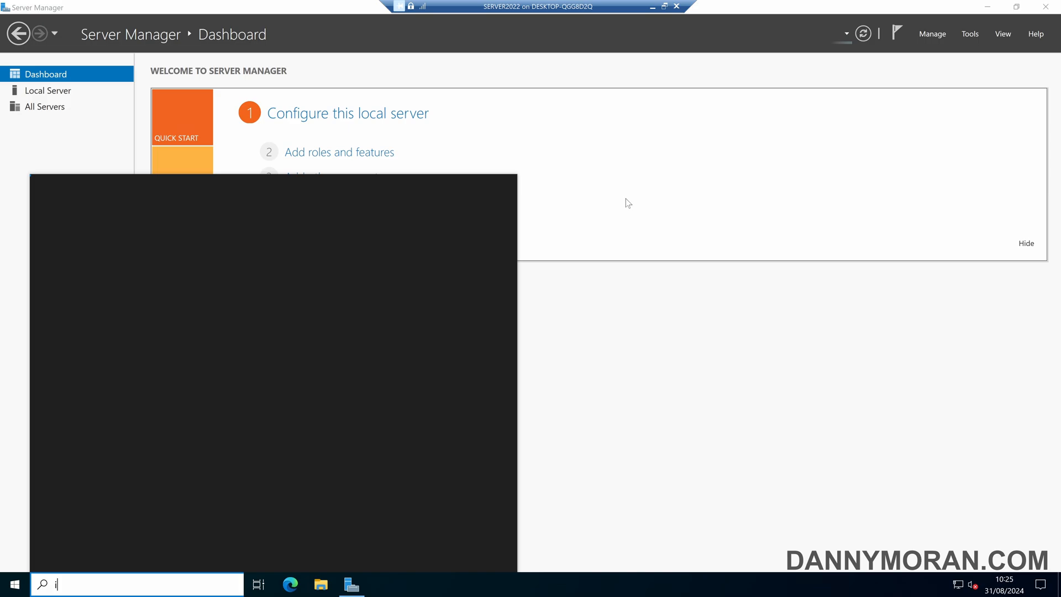
text(explorer.exe)
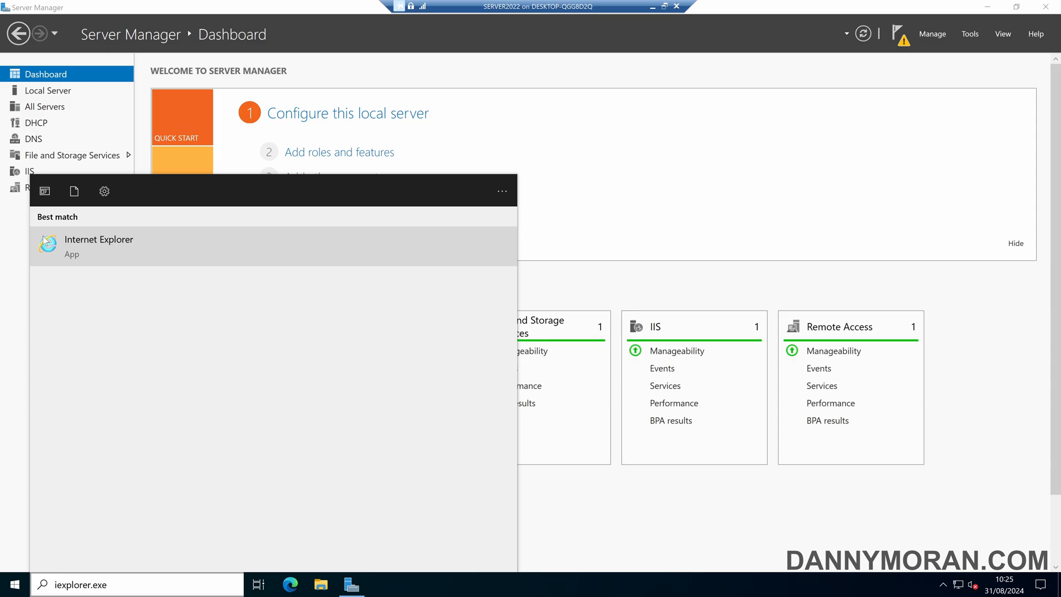
Run dism /online /enable-feature /featurename:internet-explorer-optional-amd64 in admin PowerShell and answer Y to restart
right_click(15, 583)
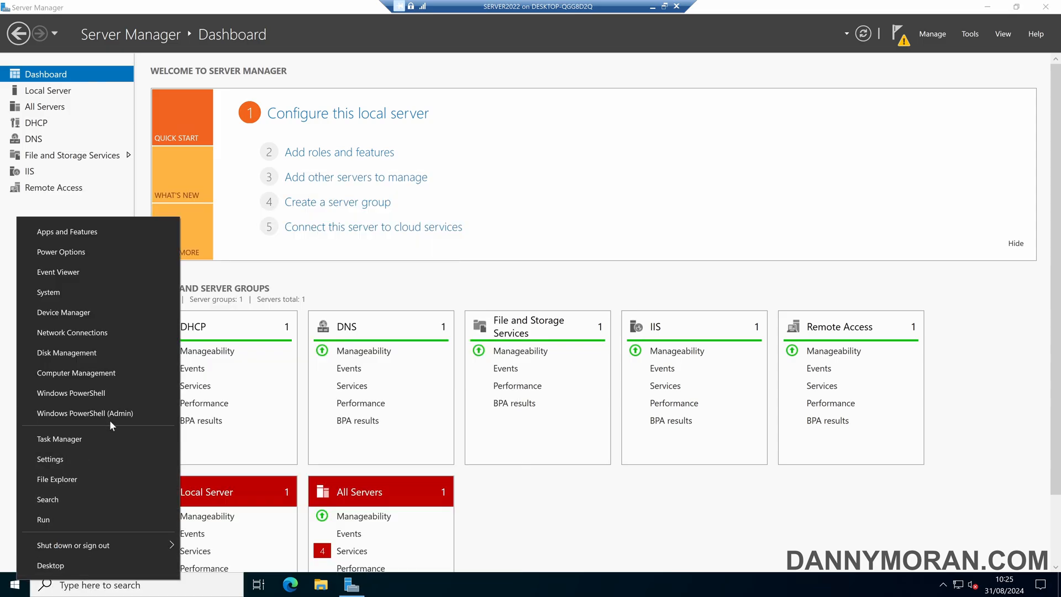
click(85, 412)
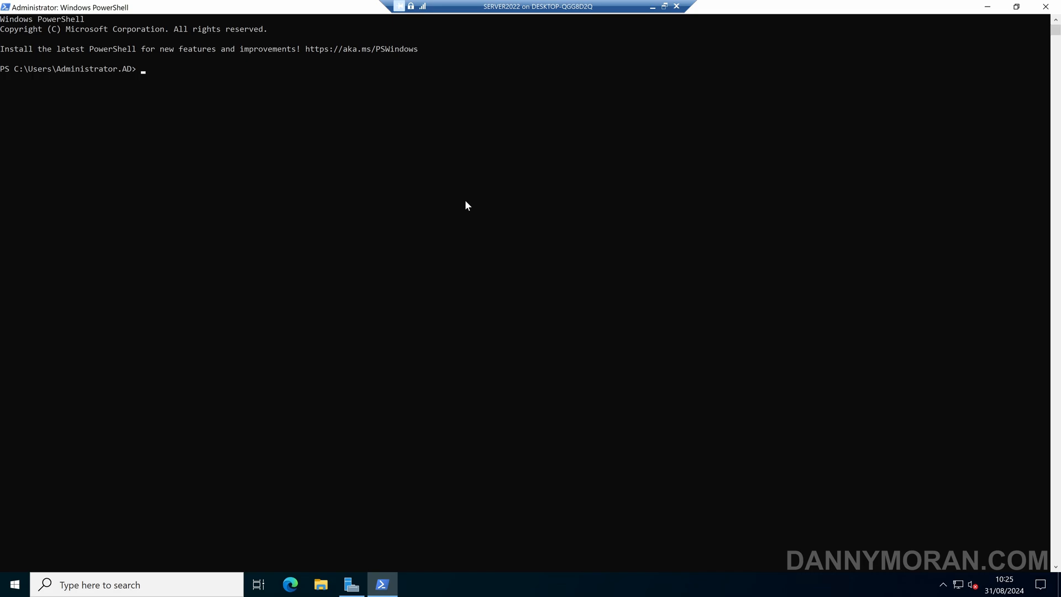
mouse_move(466, 218)
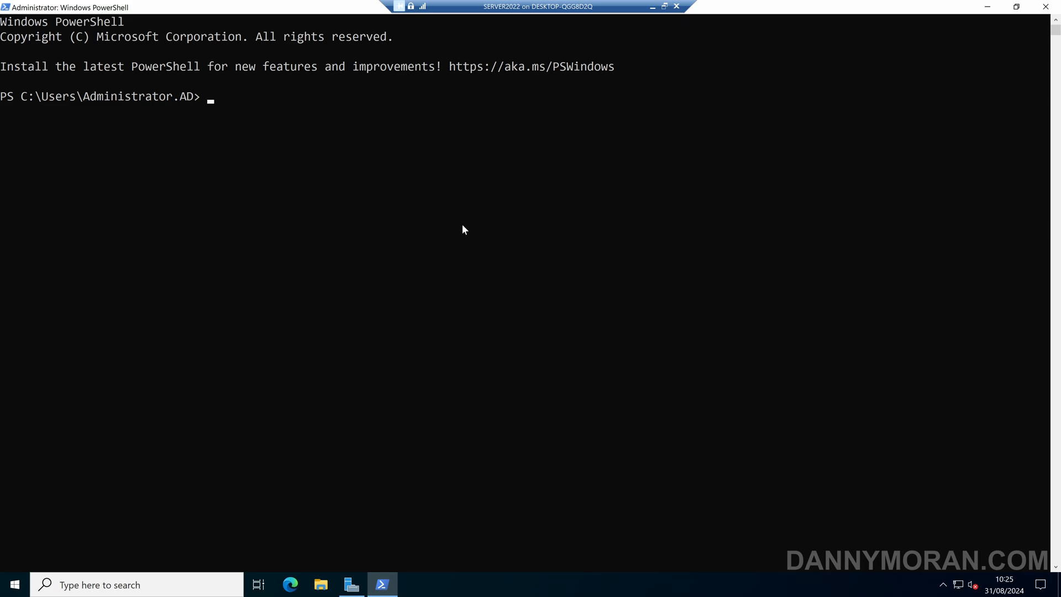
text(dism /online /)
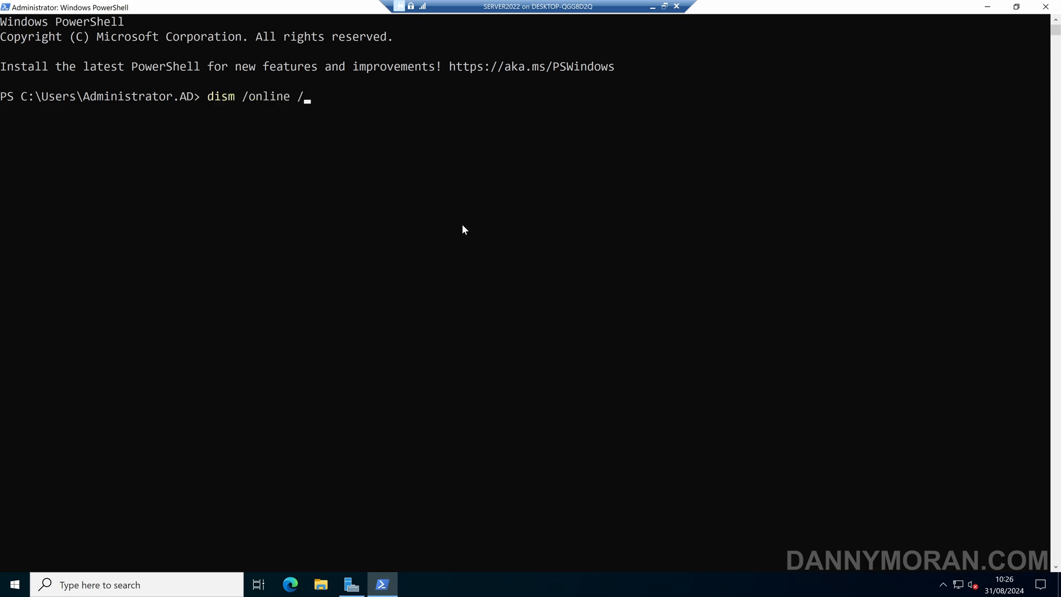
text(enable)
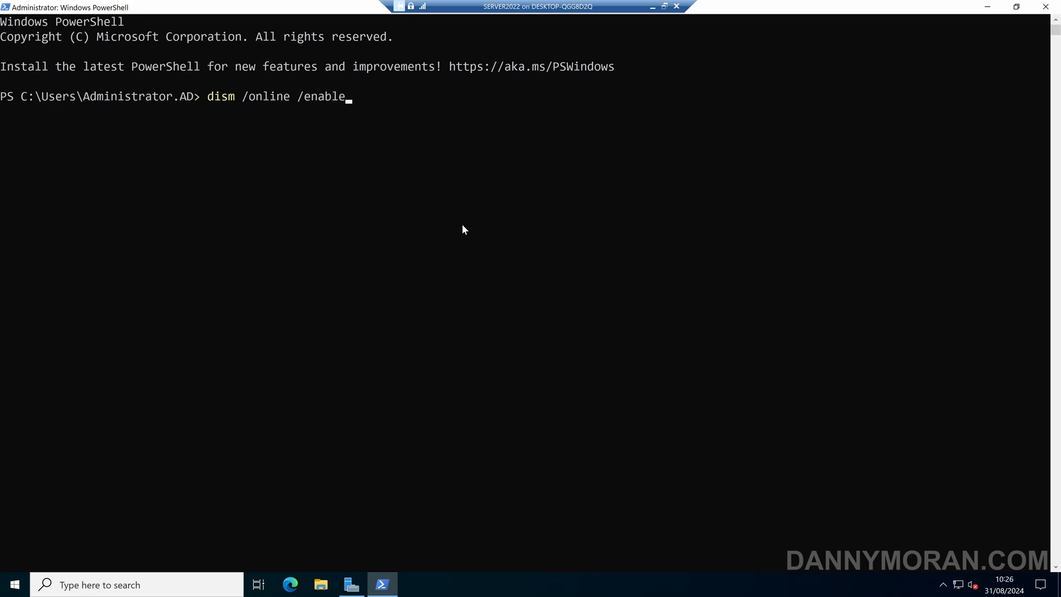
text(-feature /fea)
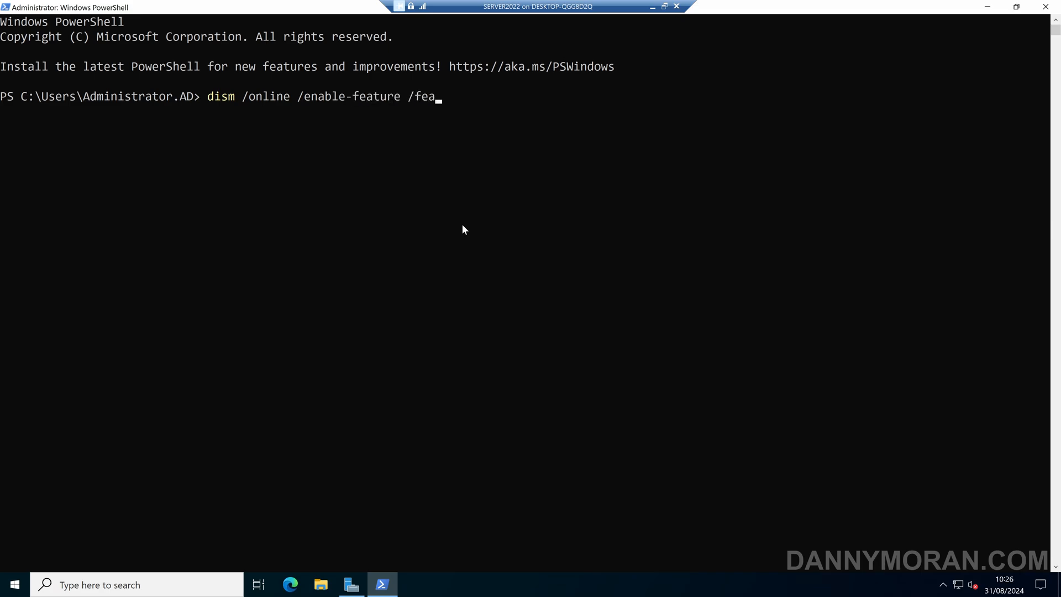
text(turename:)
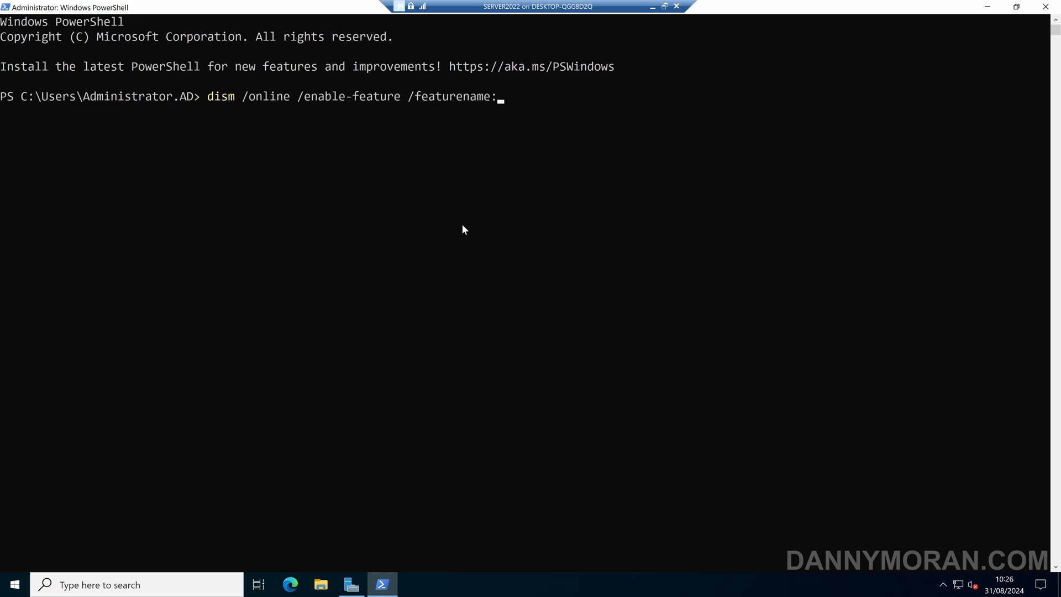
text(internet-explore)
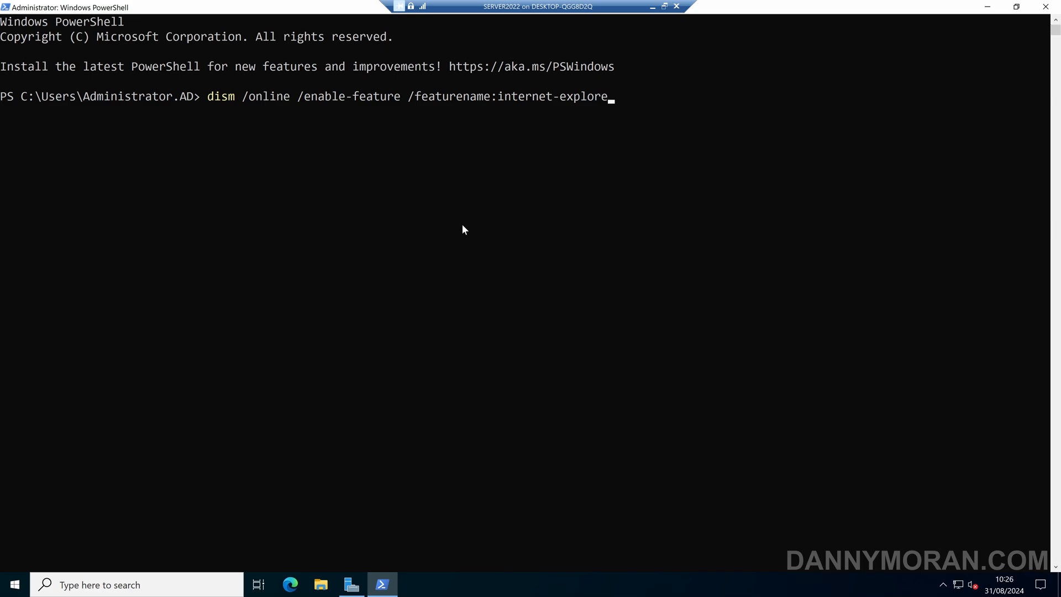
text(r-optional)
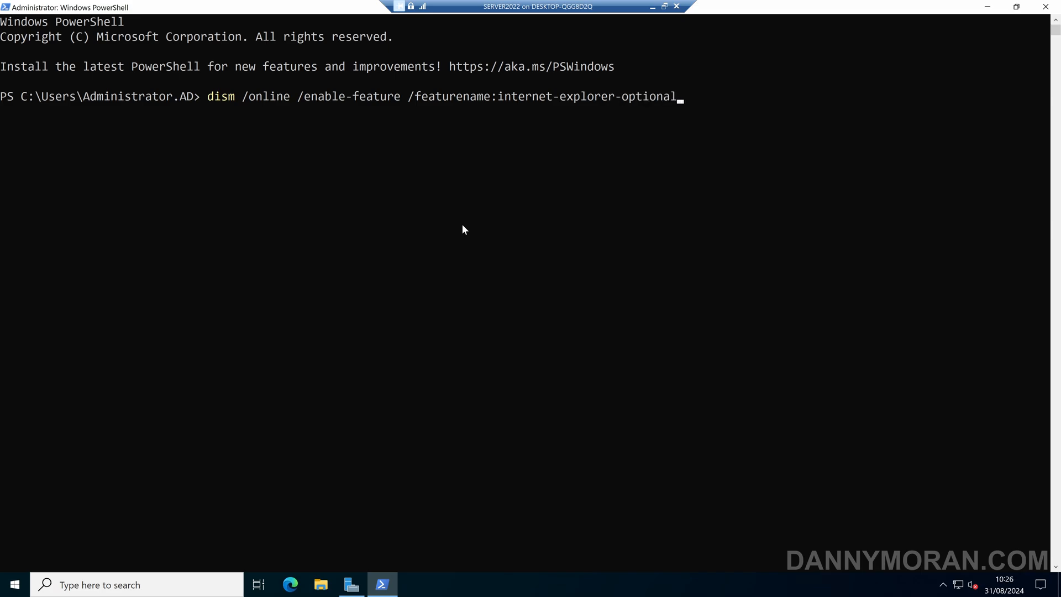
text(-amd6)
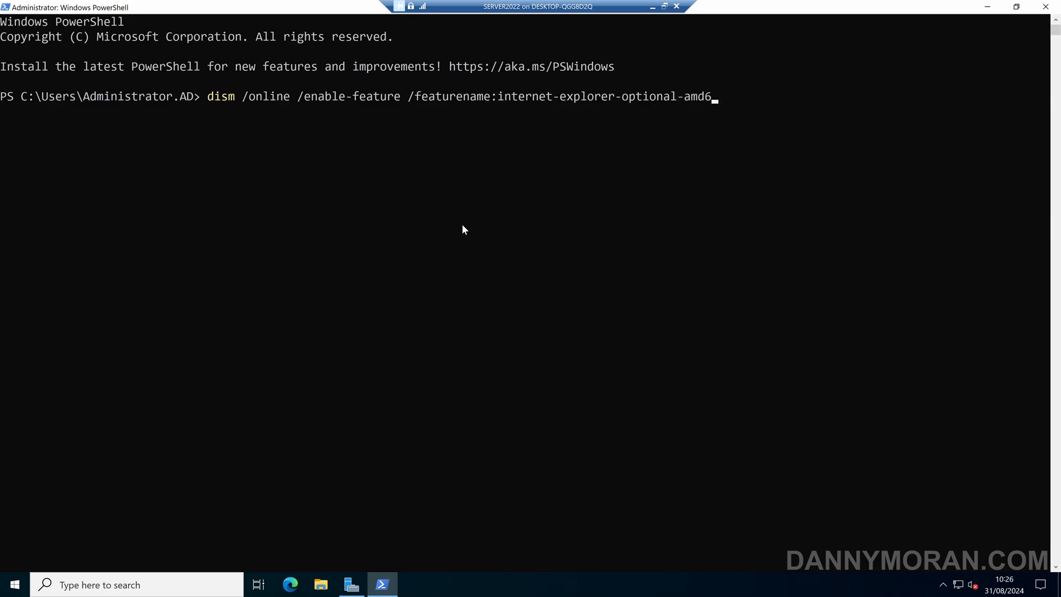
text(4)
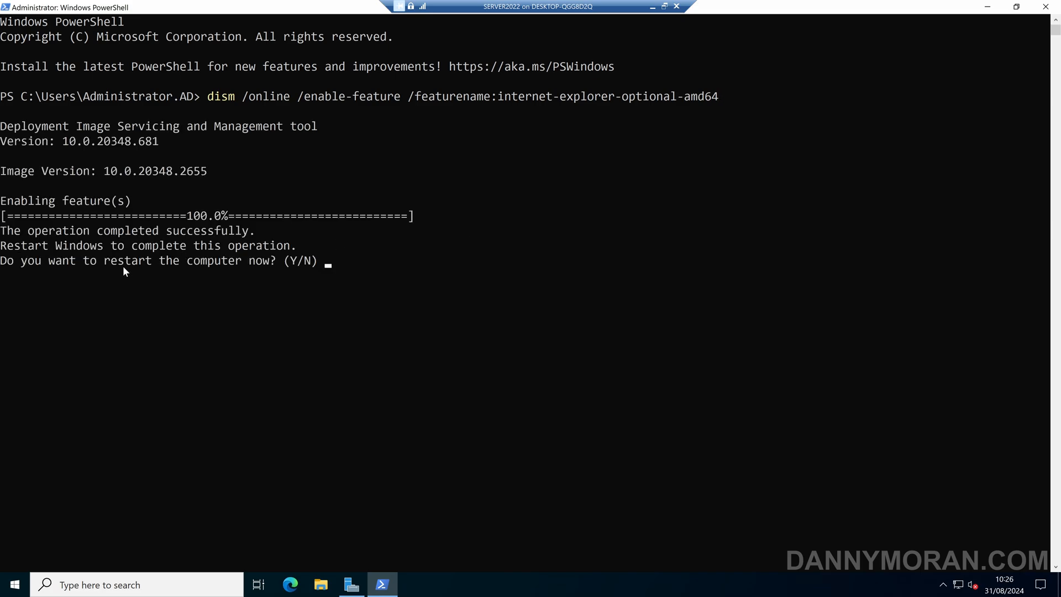
mouse_move(236, 302)
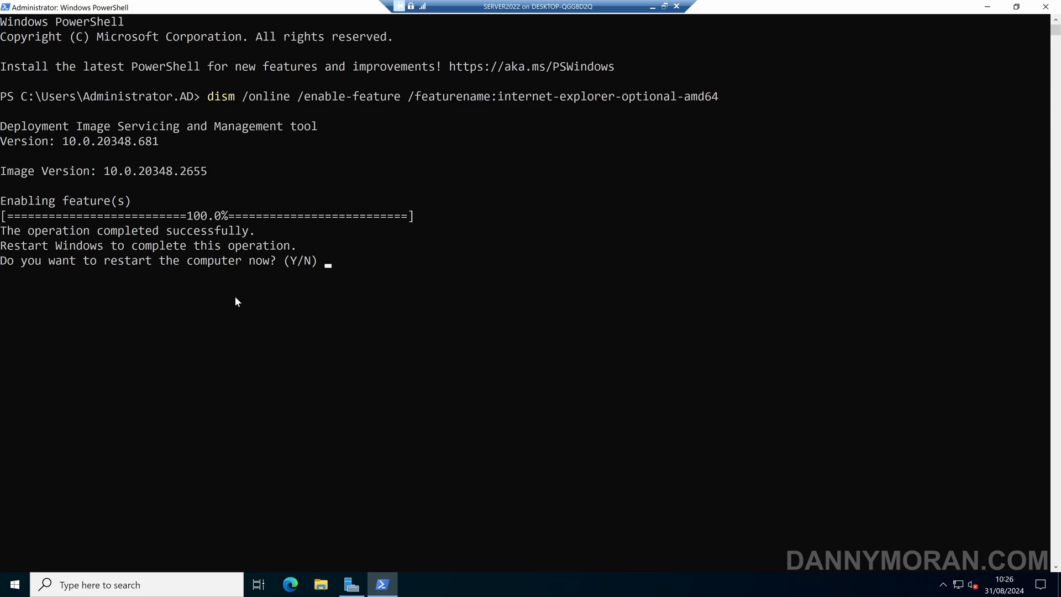
text(Y)
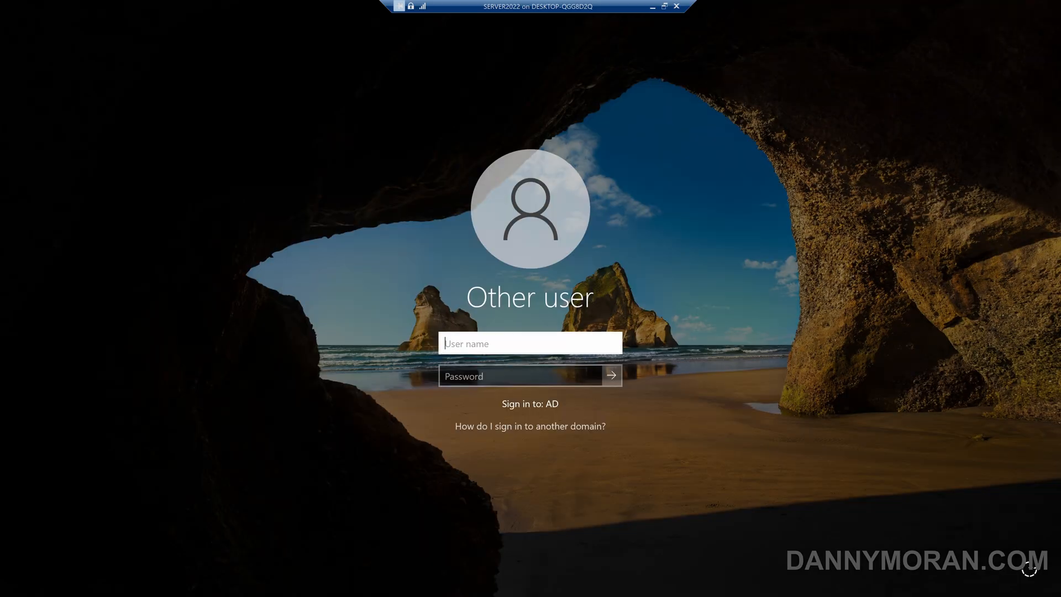
Sign in as AD\Administrator, launch Internet Explorer via iexplore search, then select Local Server in Server Manager
text(AD\Administrator)
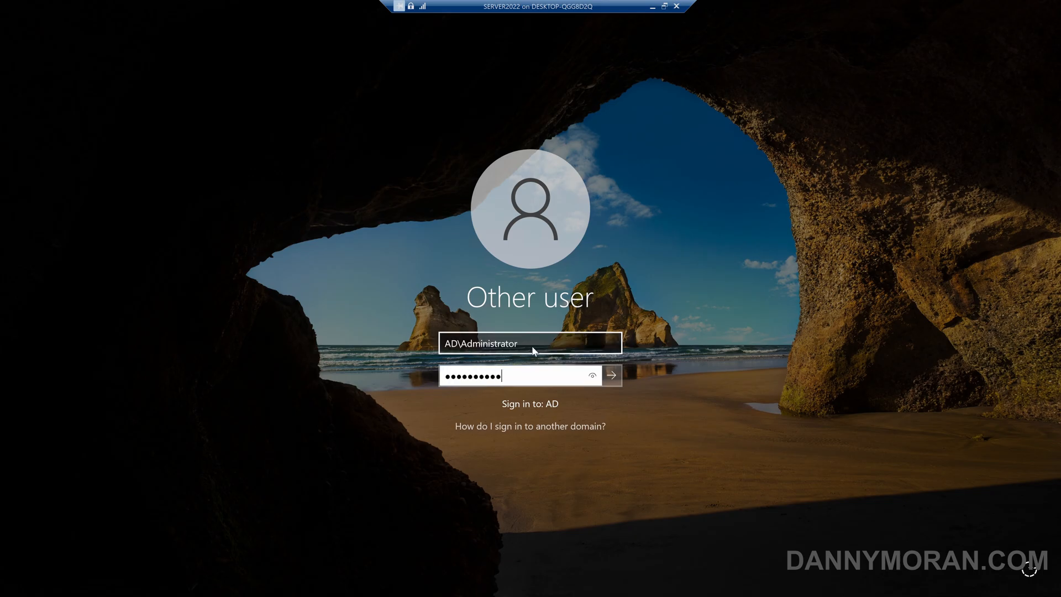
click(611, 376)
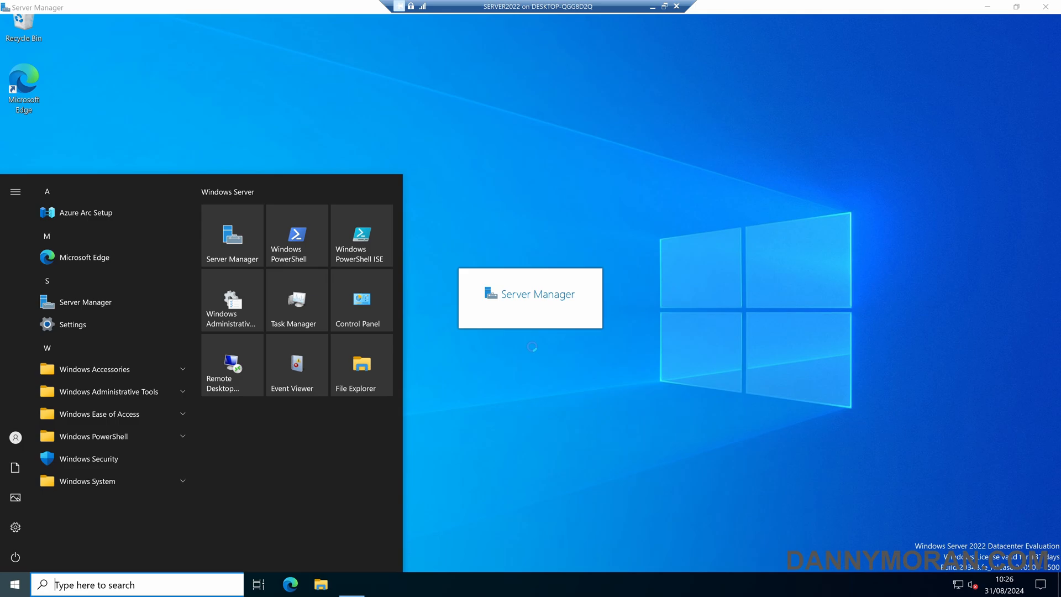
text(iexplore)
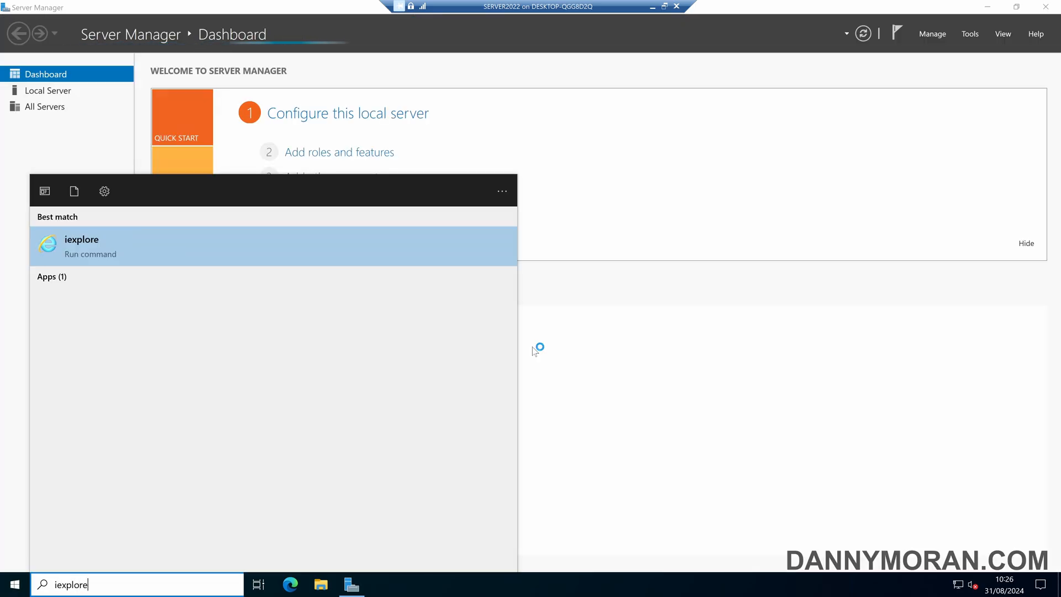
click(80, 246)
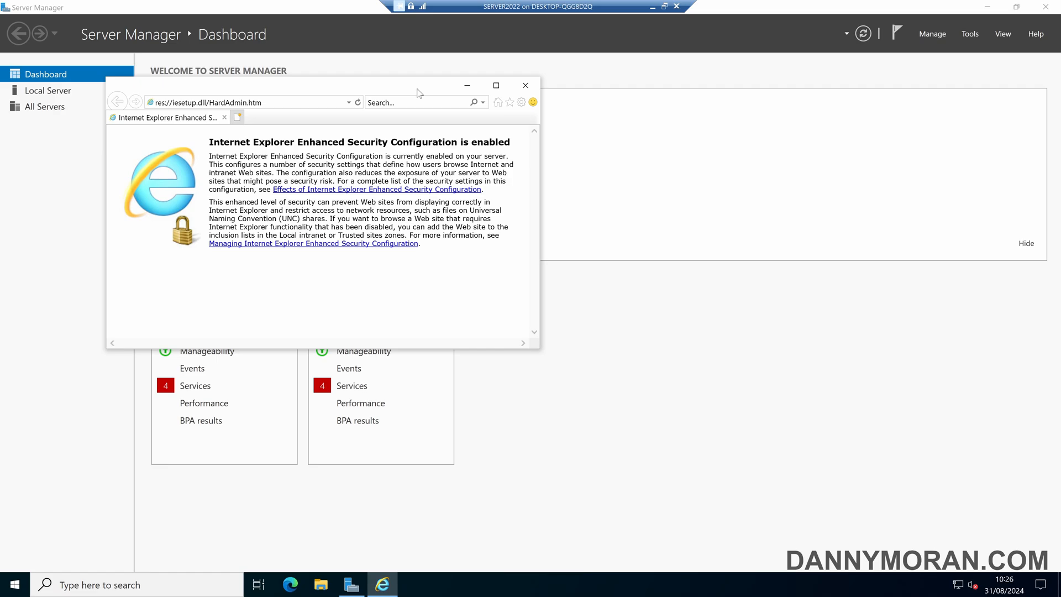
click(48, 90)
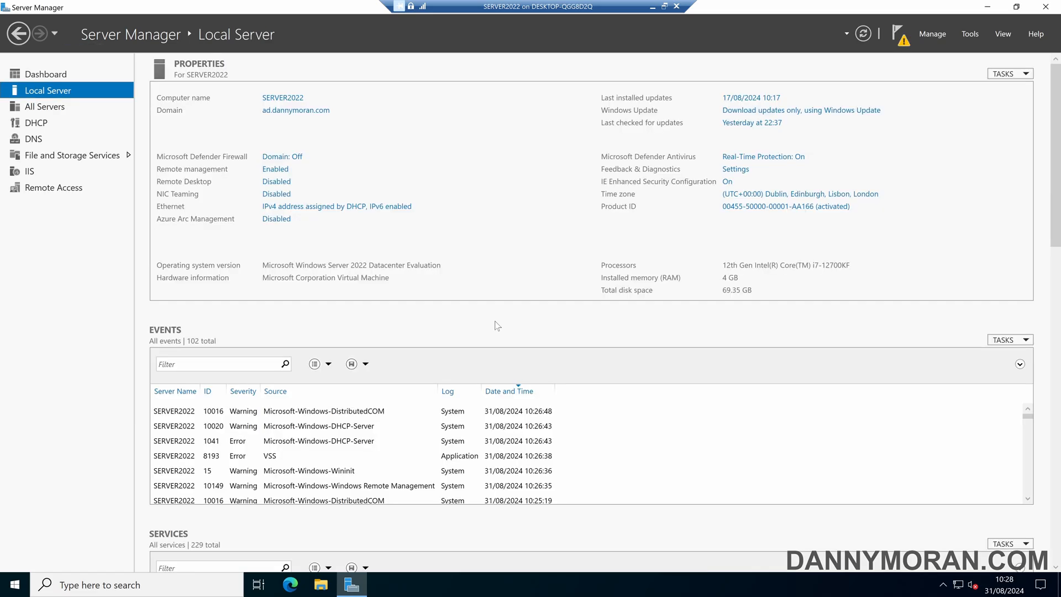